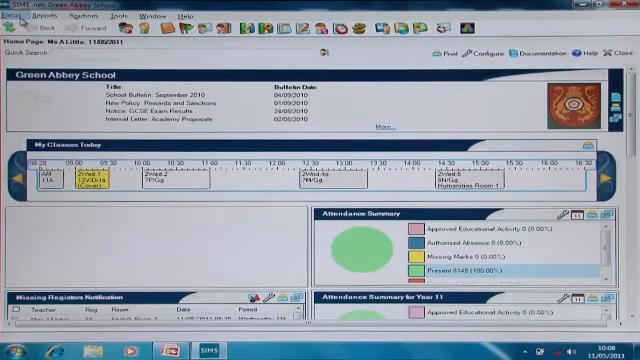
Step: Bring up the Reminders setup dialog from Tools > Setups
left_click(16, 16)
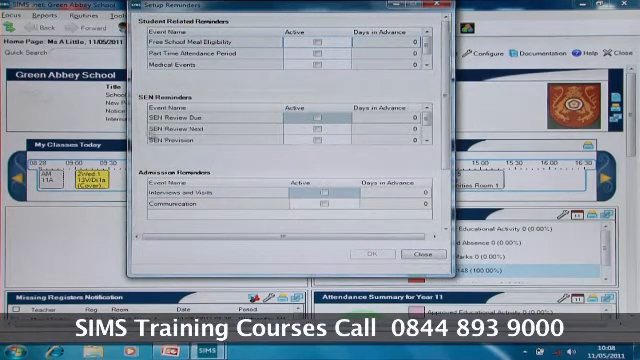
mouse_move(238, 94)
type("99")
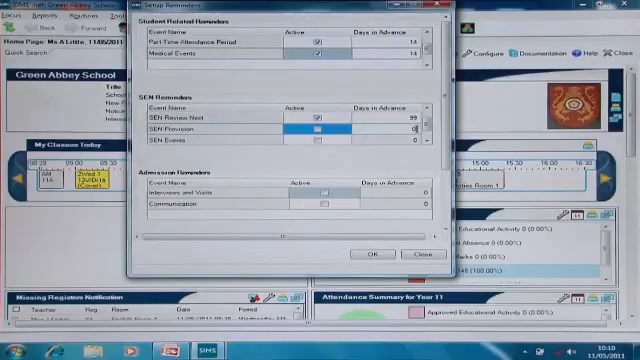
Step: Confirm the reminder settings with OK and start Configure Home Page
left_click(318, 132)
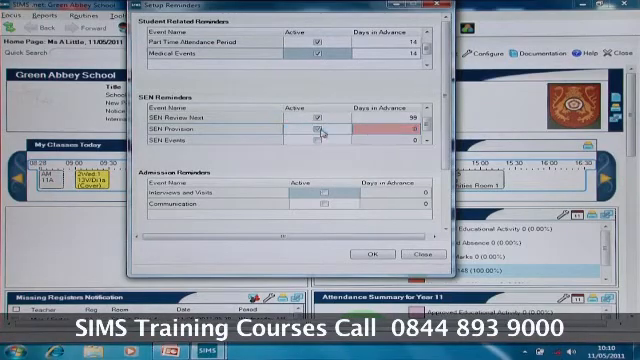
left_click(320, 130)
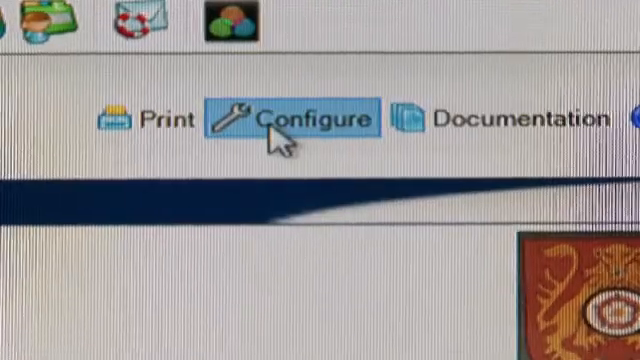
left_click(290, 116)
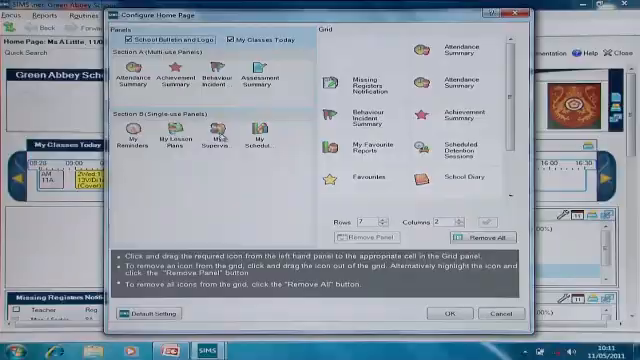